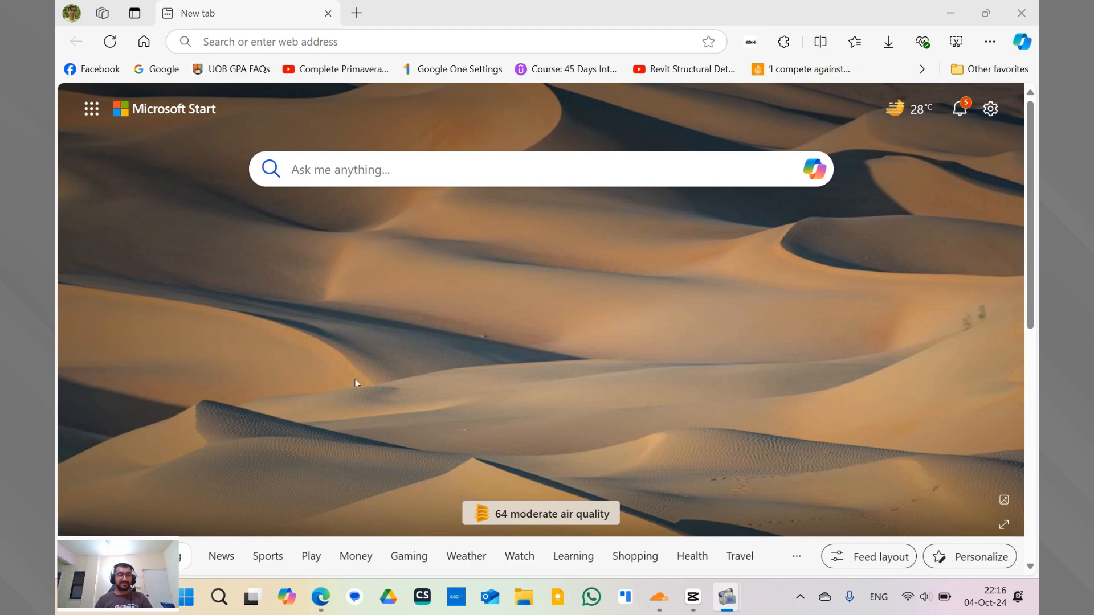
mouse_move(294, 62)
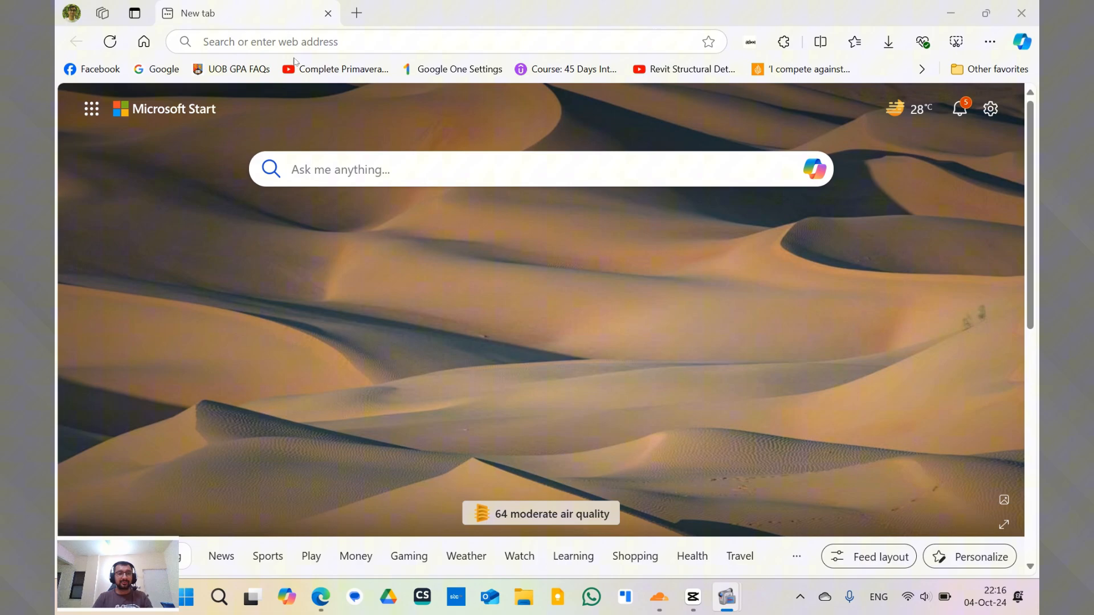
Search the web for 'google play' and open the Android Apps on Google Play result.
click(447, 41)
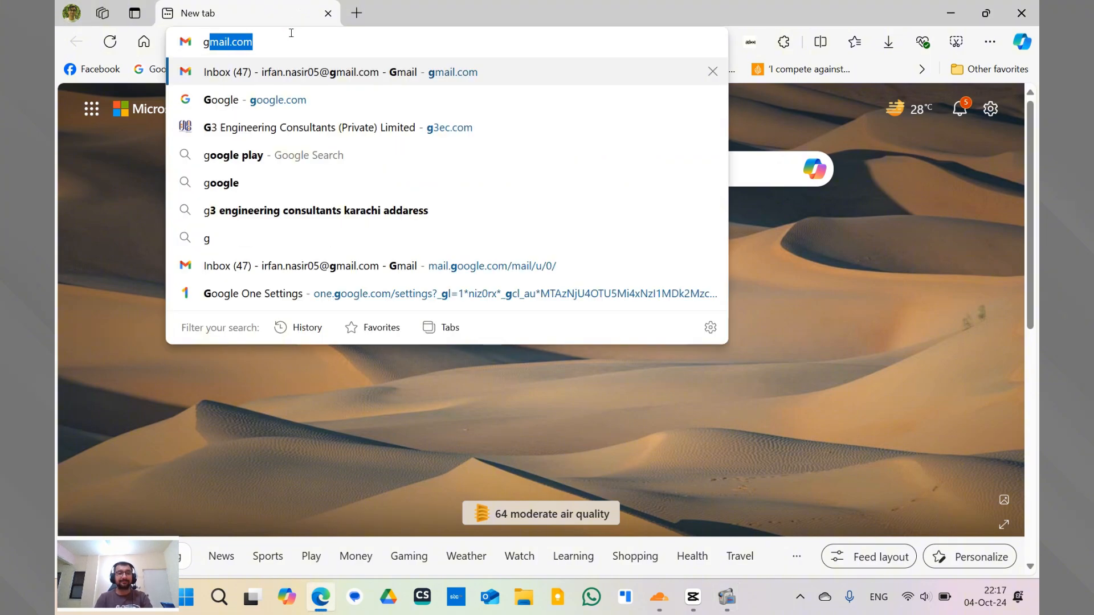
text(google.com)
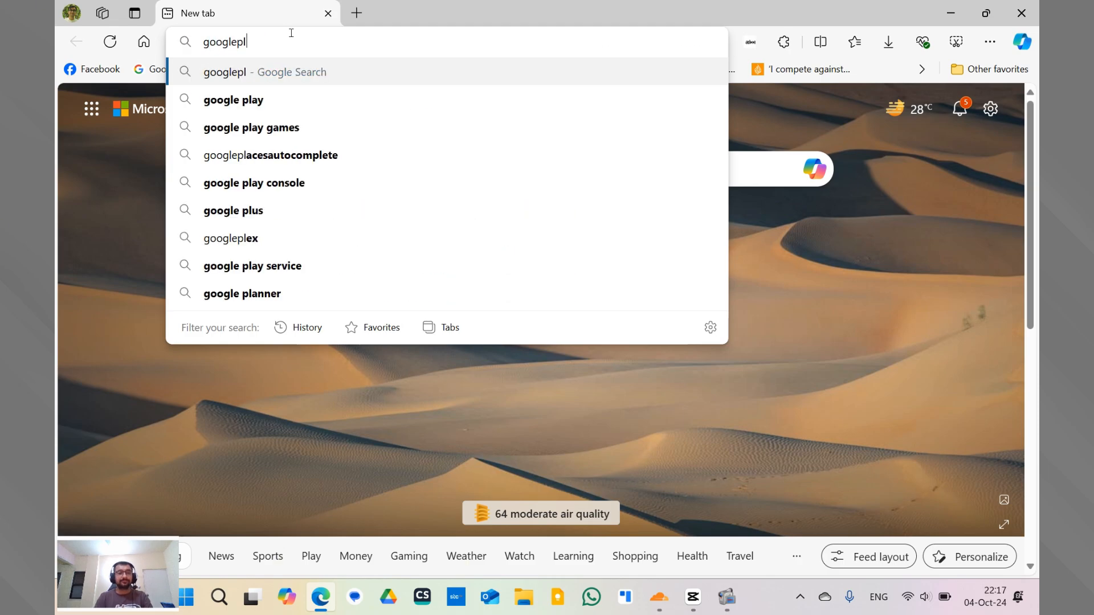
click(233, 99)
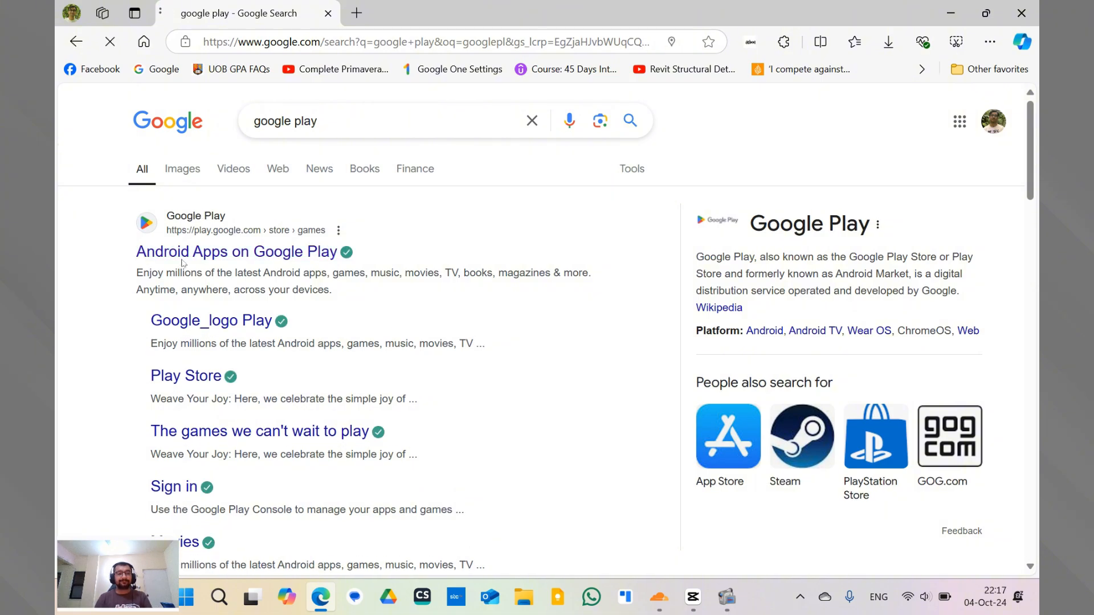
click(237, 251)
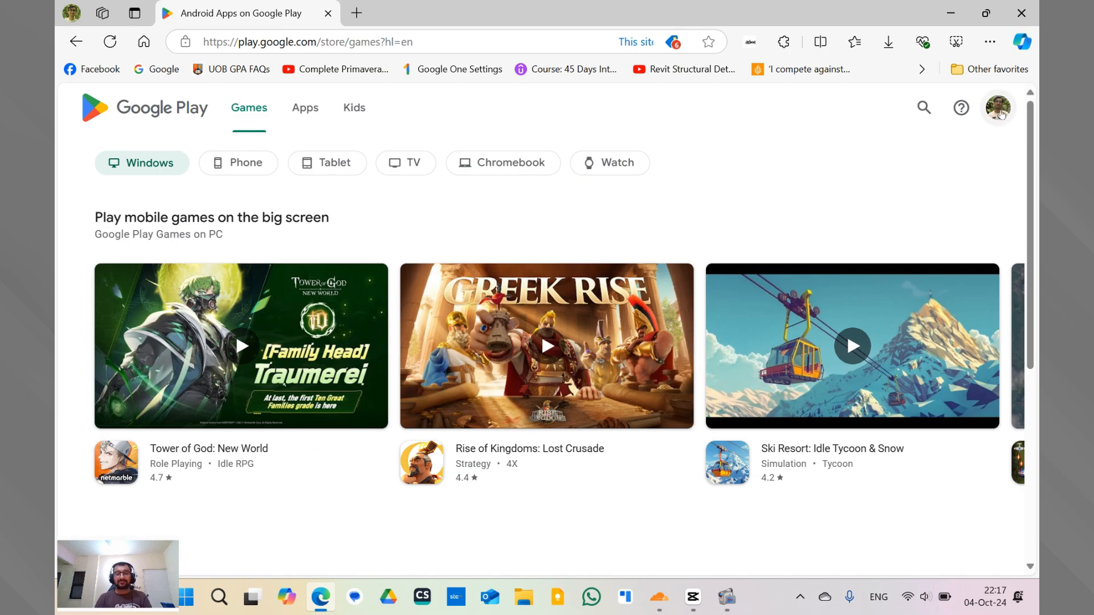
Go to Payments & subscriptions from the profile menu and choose Edit payment methods.
click(998, 108)
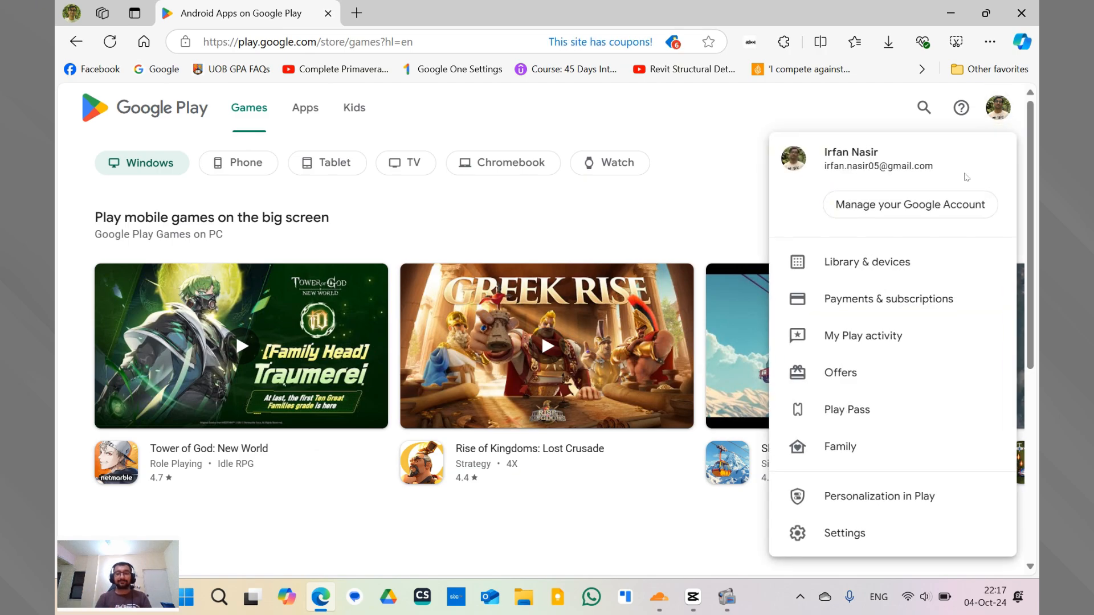
mouse_move(909, 299)
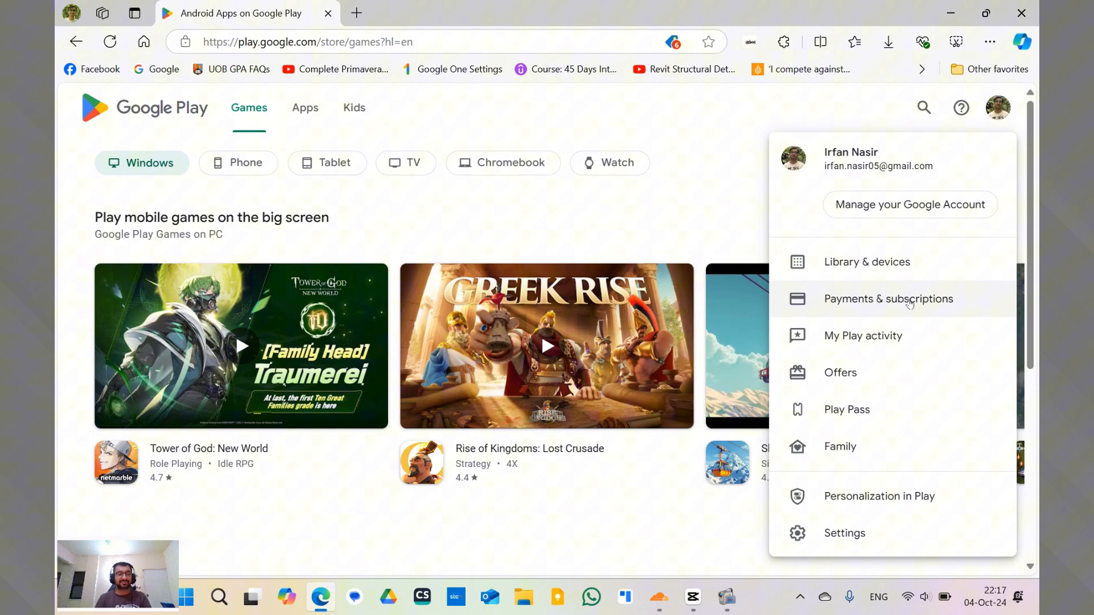
click(888, 299)
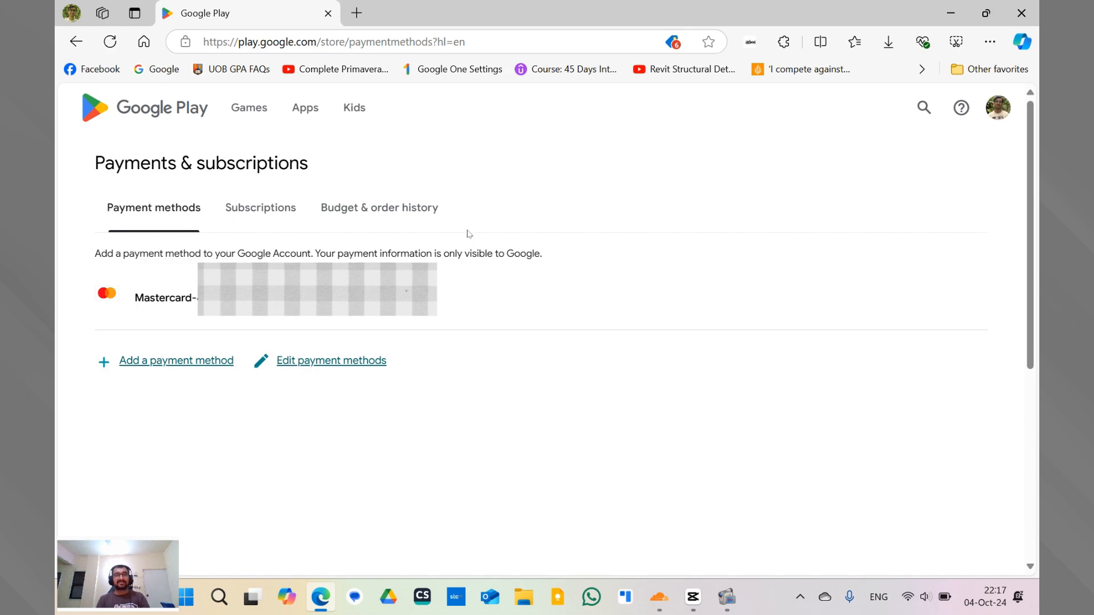
mouse_move(142, 221)
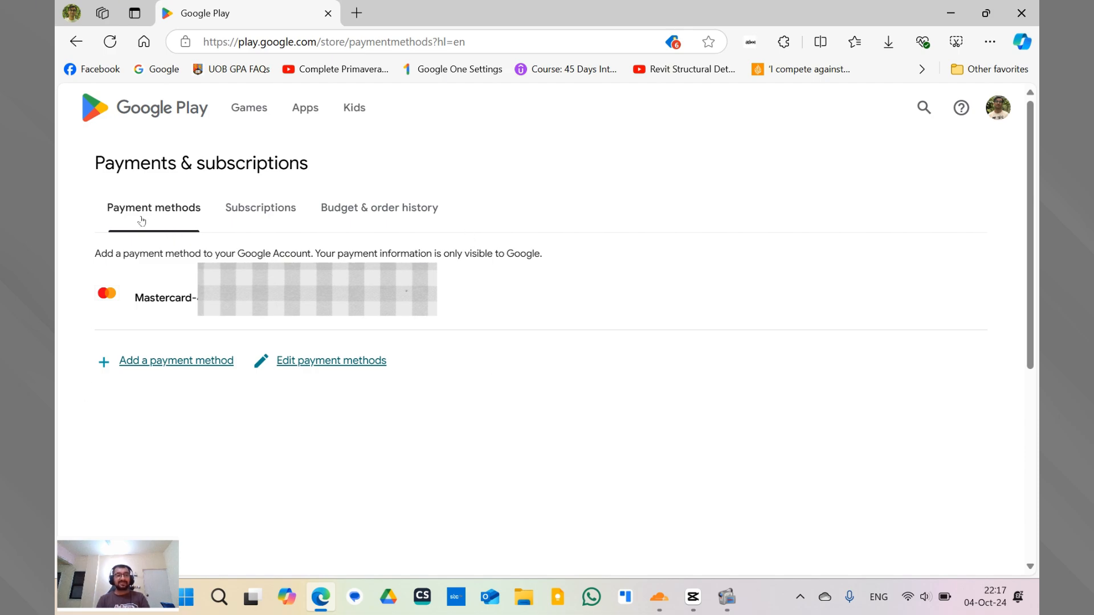
mouse_move(158, 351)
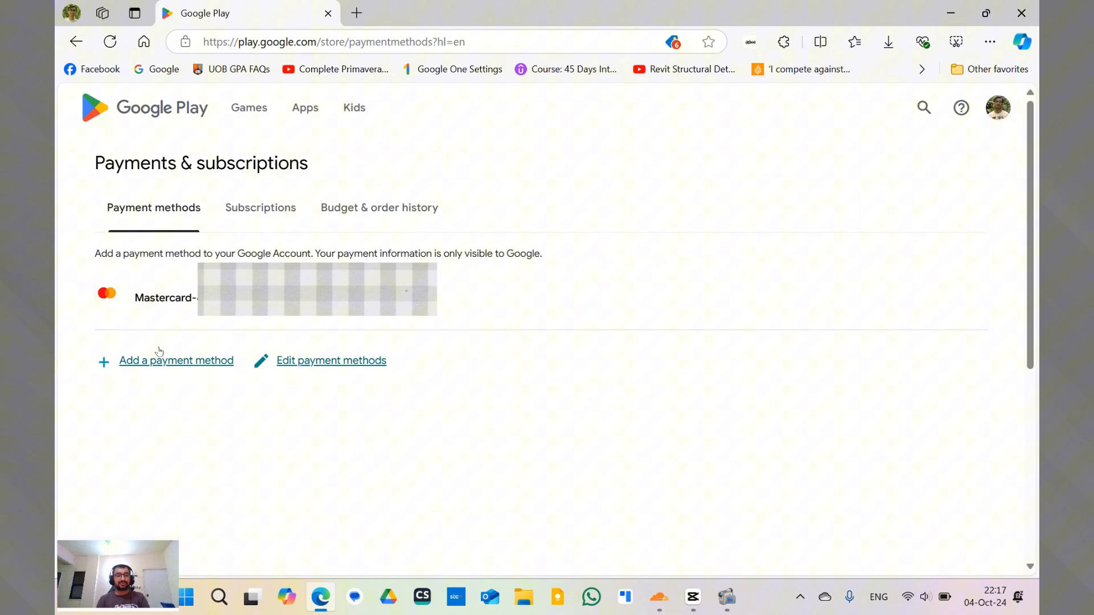
mouse_move(319, 373)
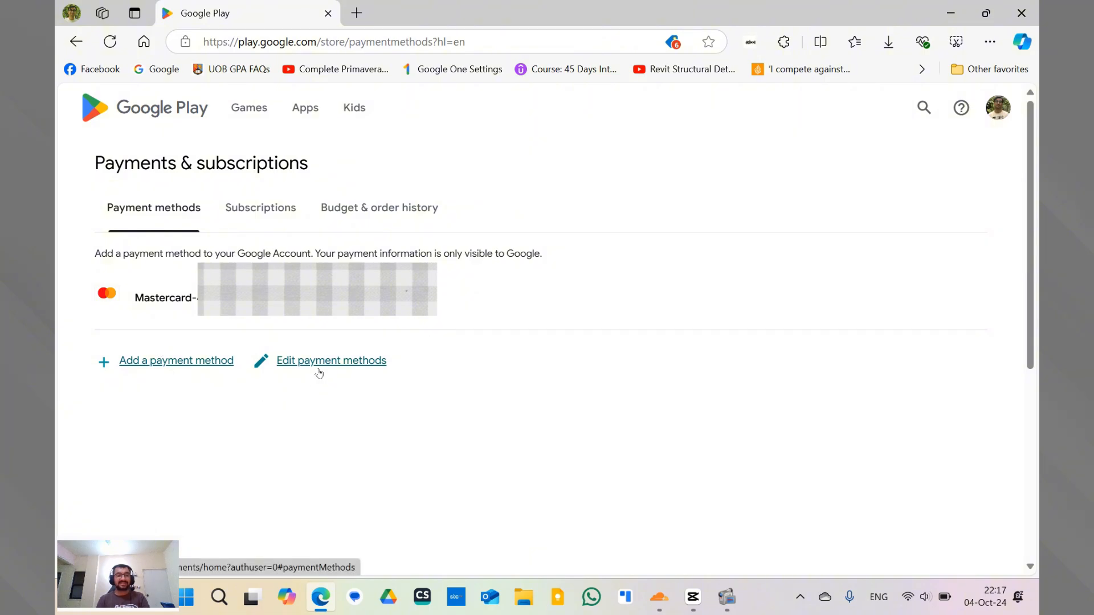
click(330, 360)
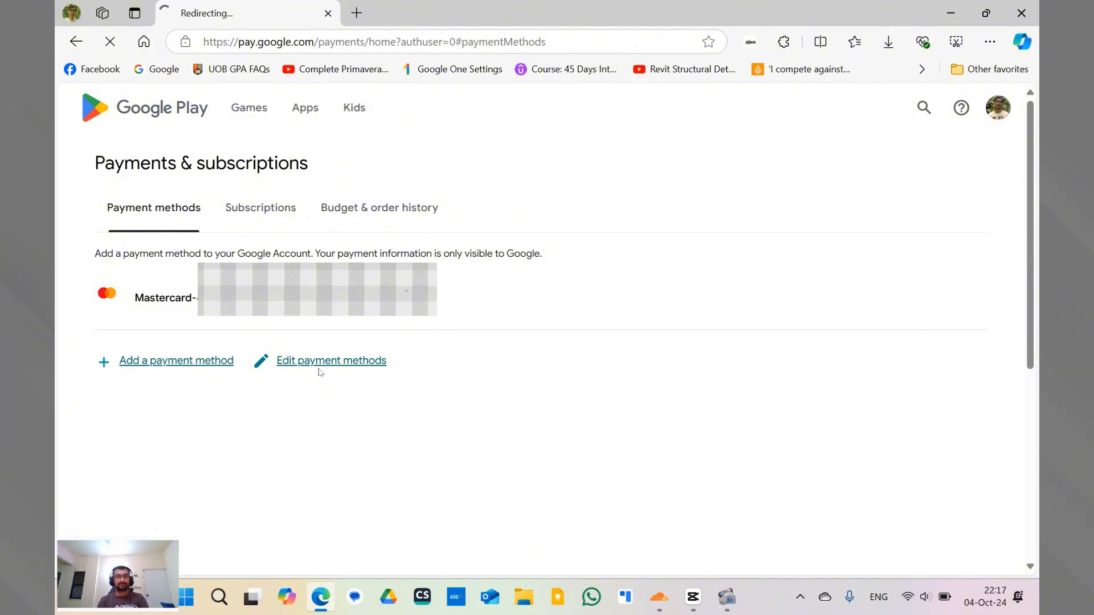
click(330, 361)
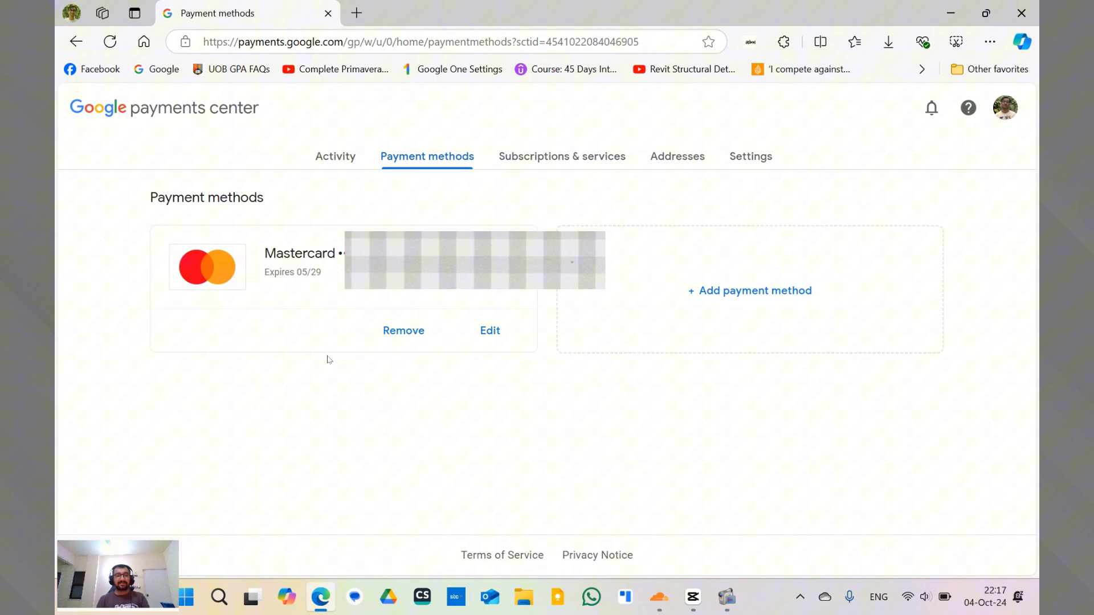
mouse_move(422, 428)
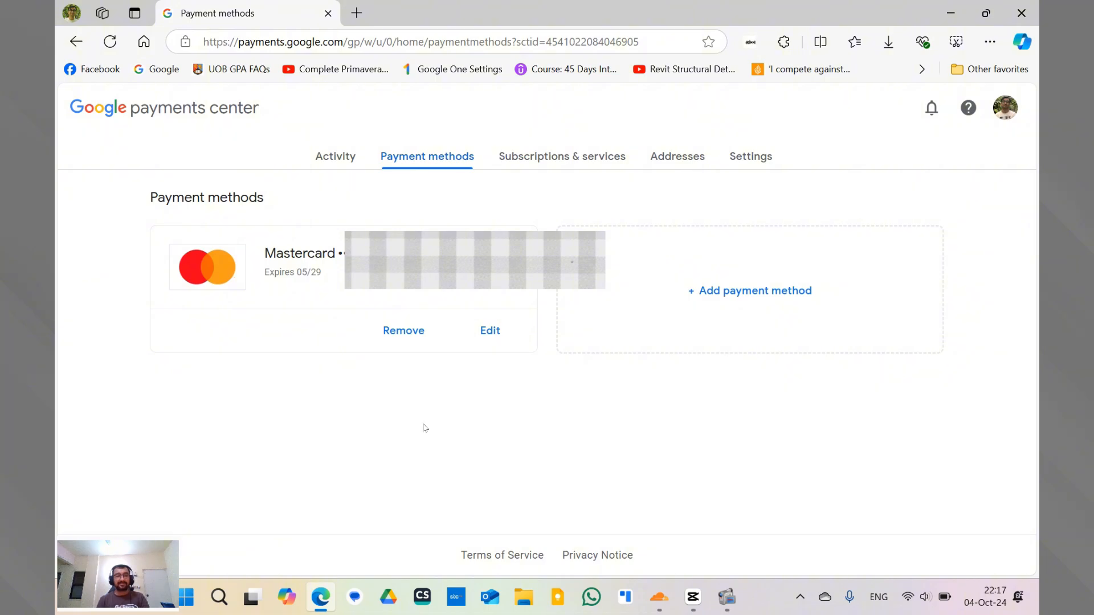
mouse_move(366, 193)
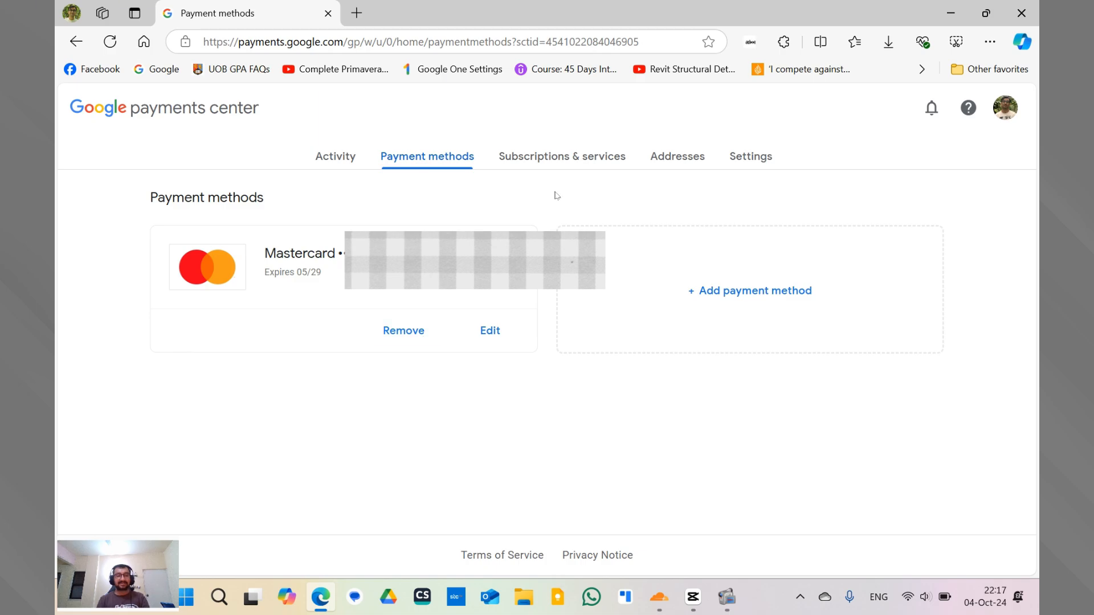
mouse_move(759, 178)
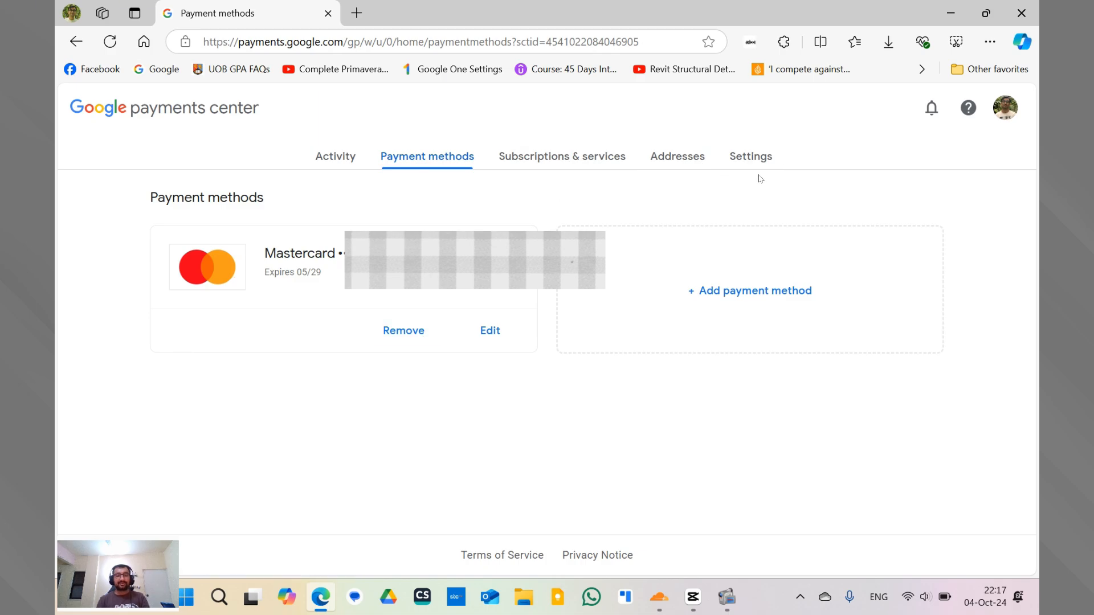
mouse_move(751, 156)
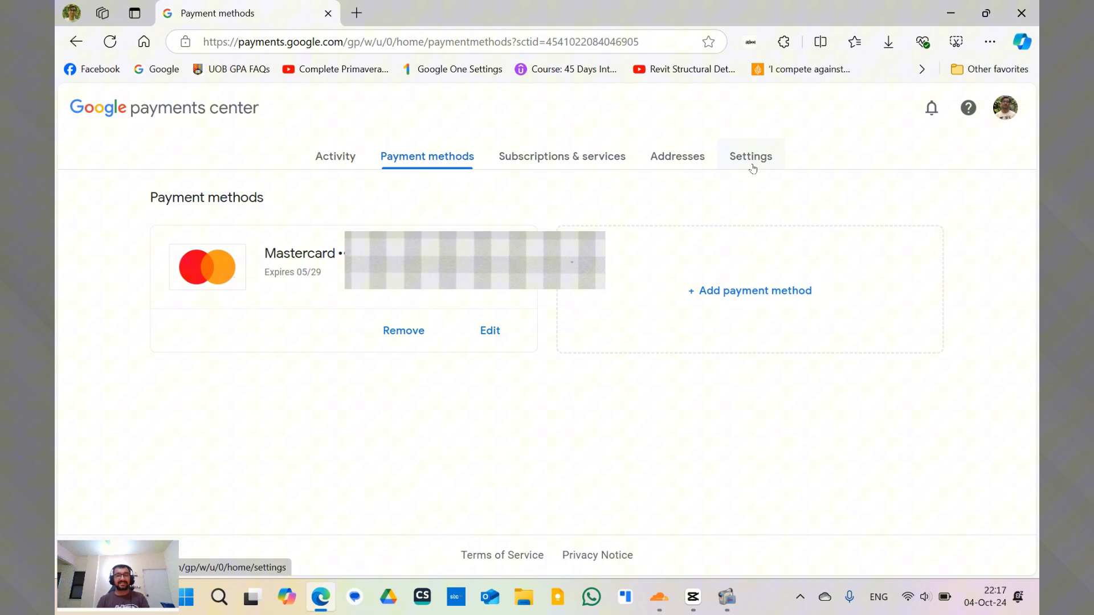
Open the Settings tab of Google Payments Center.
click(751, 156)
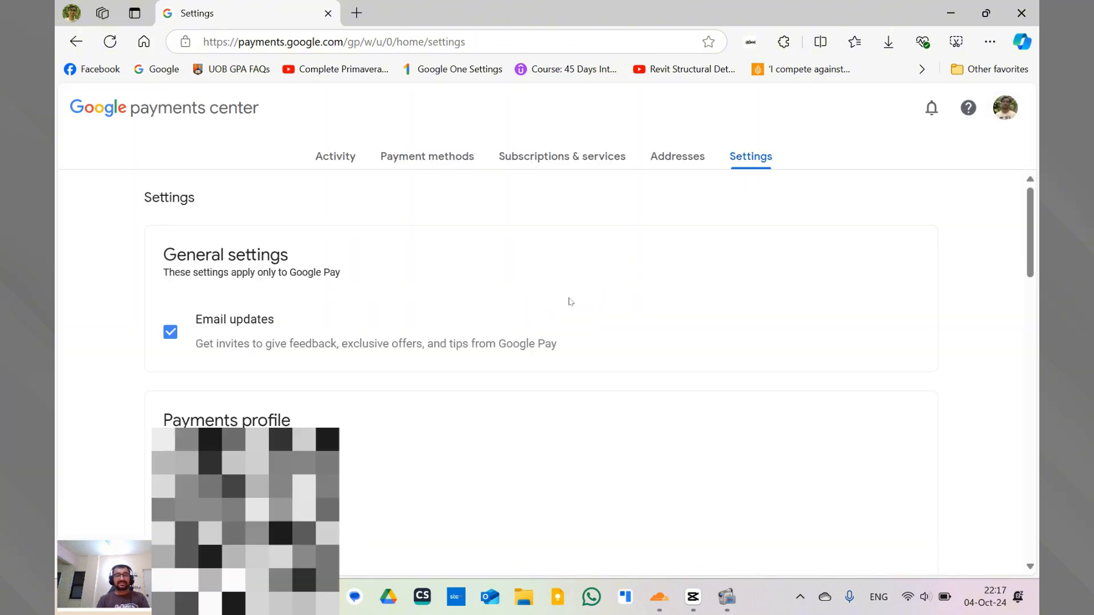
From the Payments profile Country/Region option, choose 'Create new profile'.
scroll(down, 3)
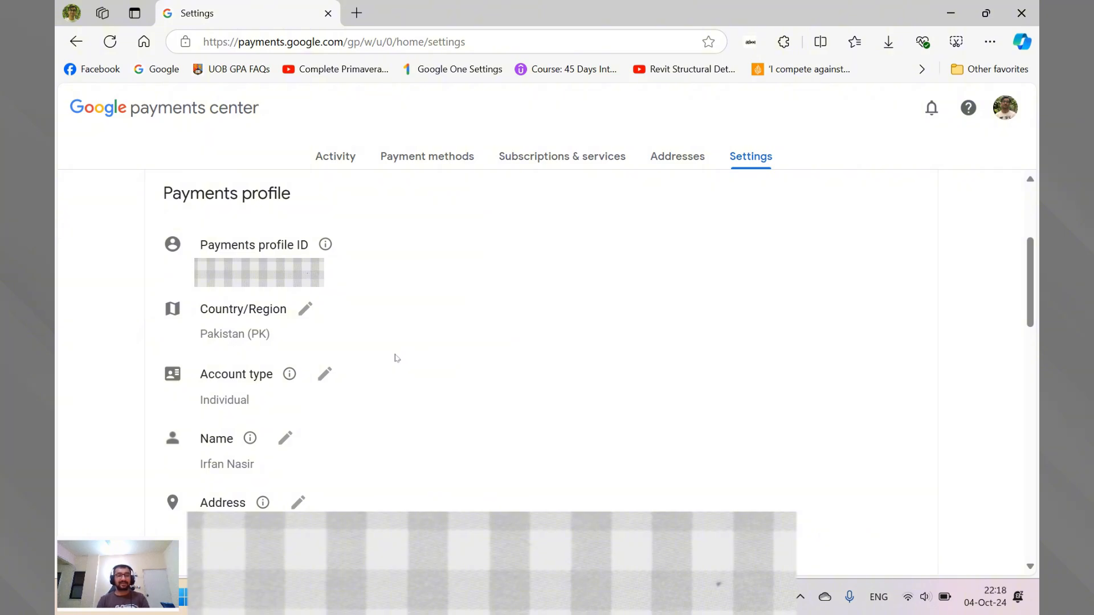
mouse_move(376, 322)
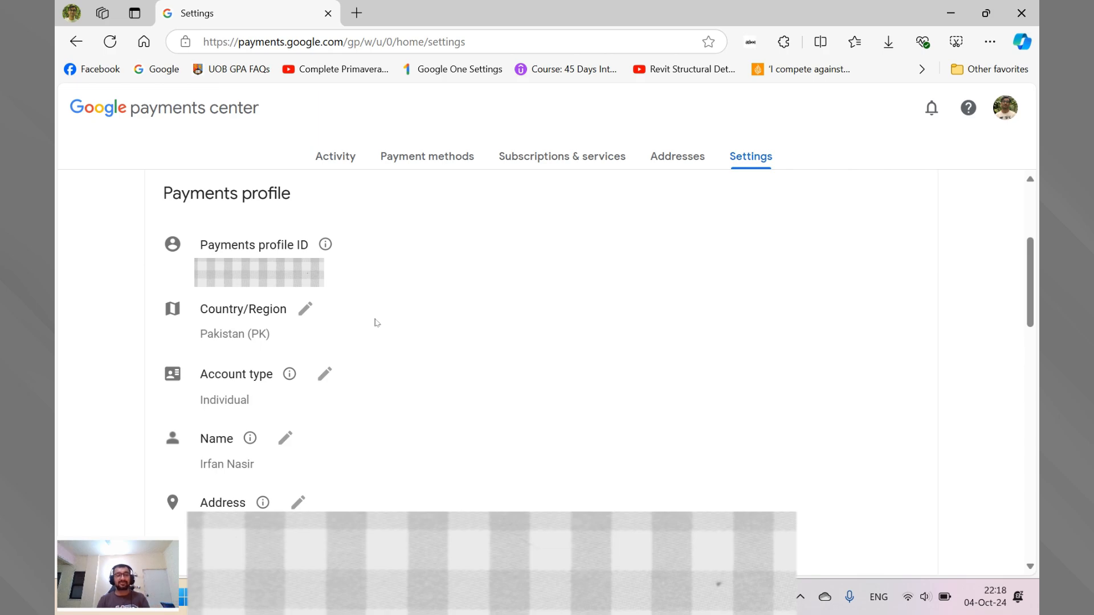
mouse_move(332, 321)
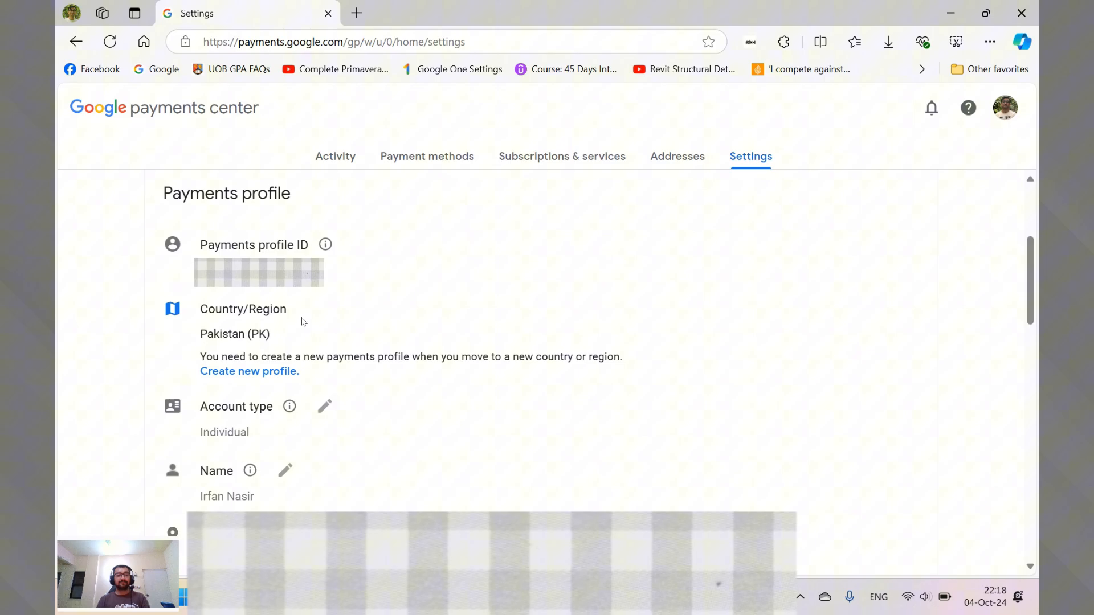
mouse_move(282, 379)
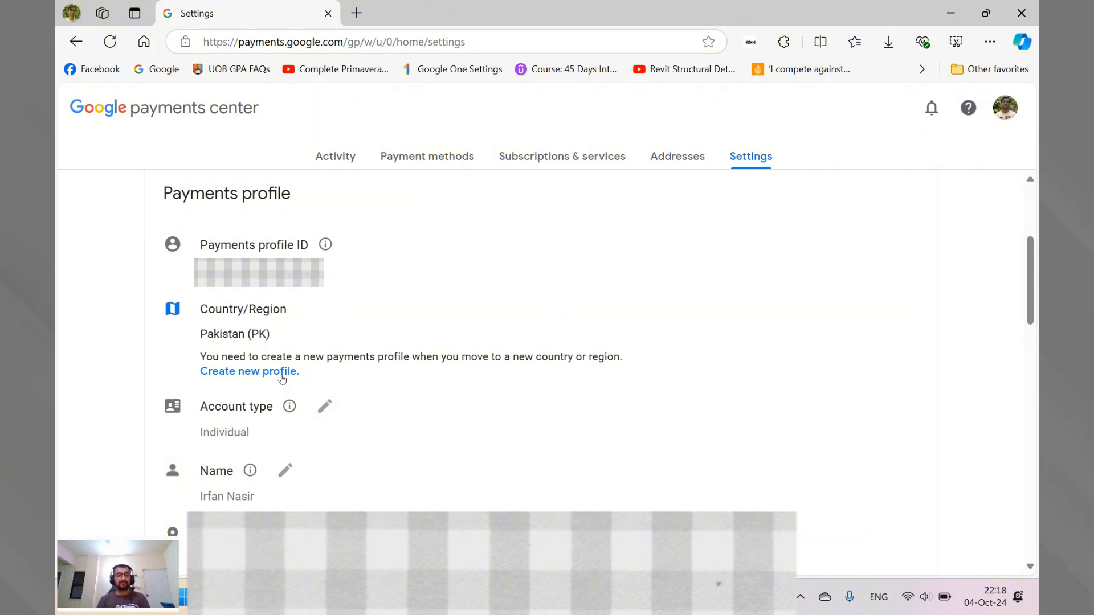
click(249, 370)
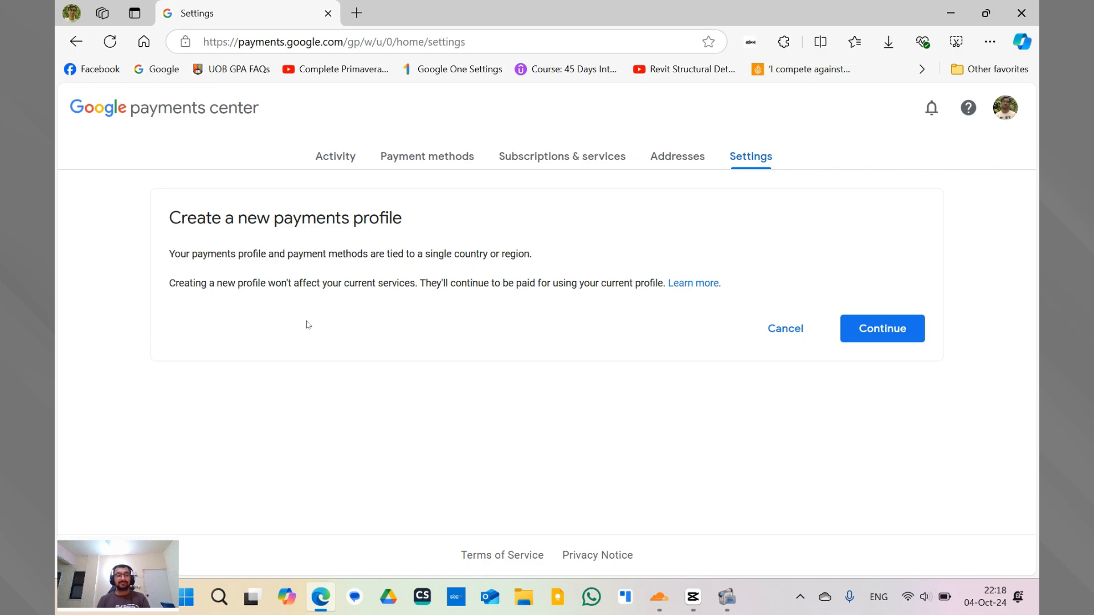
Continue the new payments profile and select United States (US) as the country.
click(882, 329)
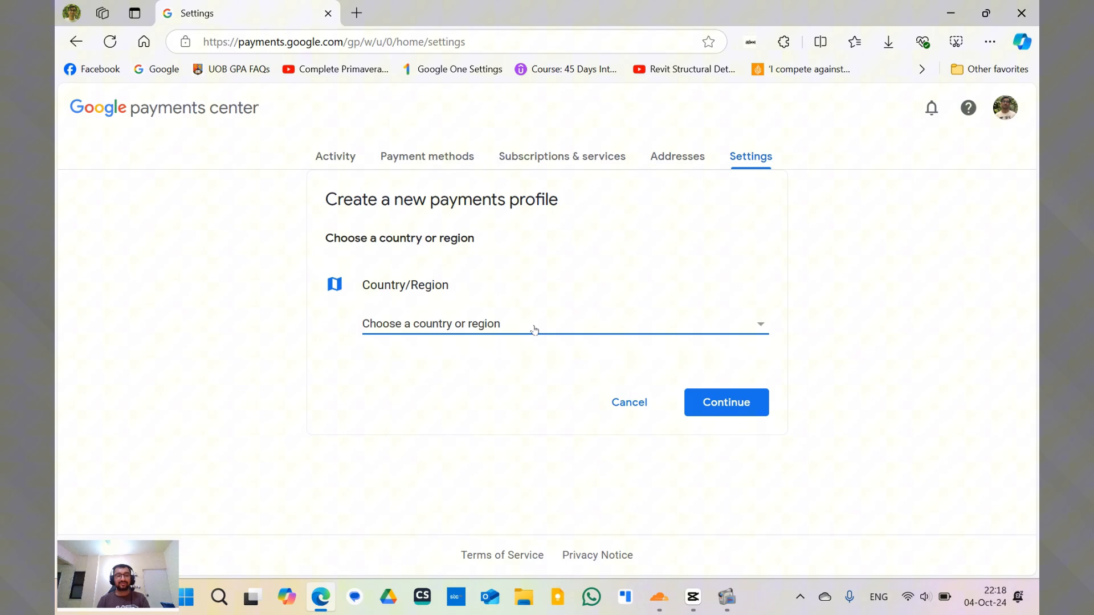
click(564, 323)
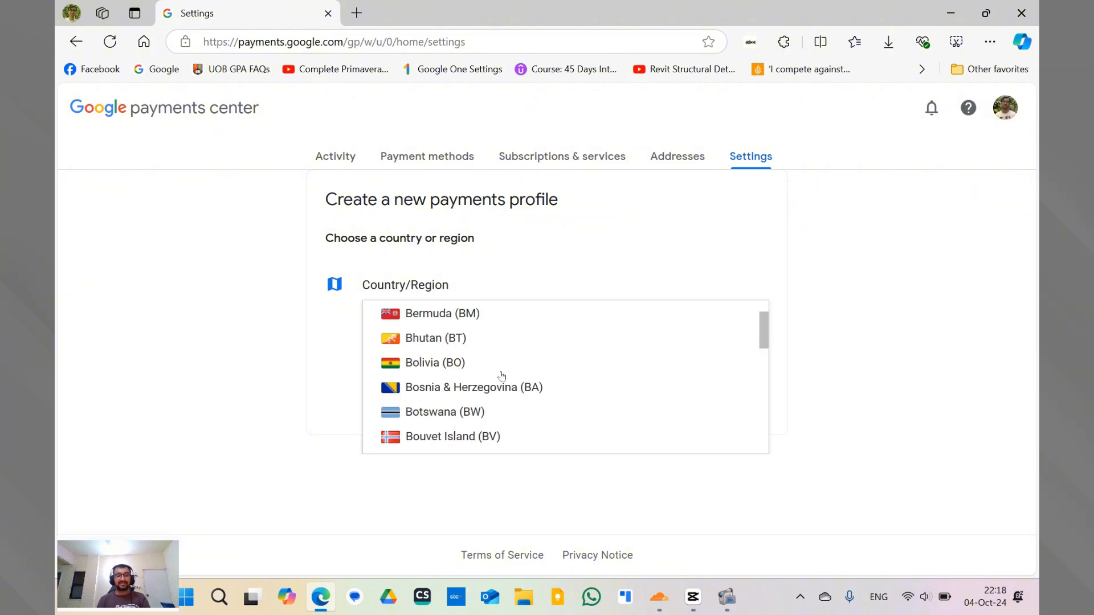
scroll(down, 3)
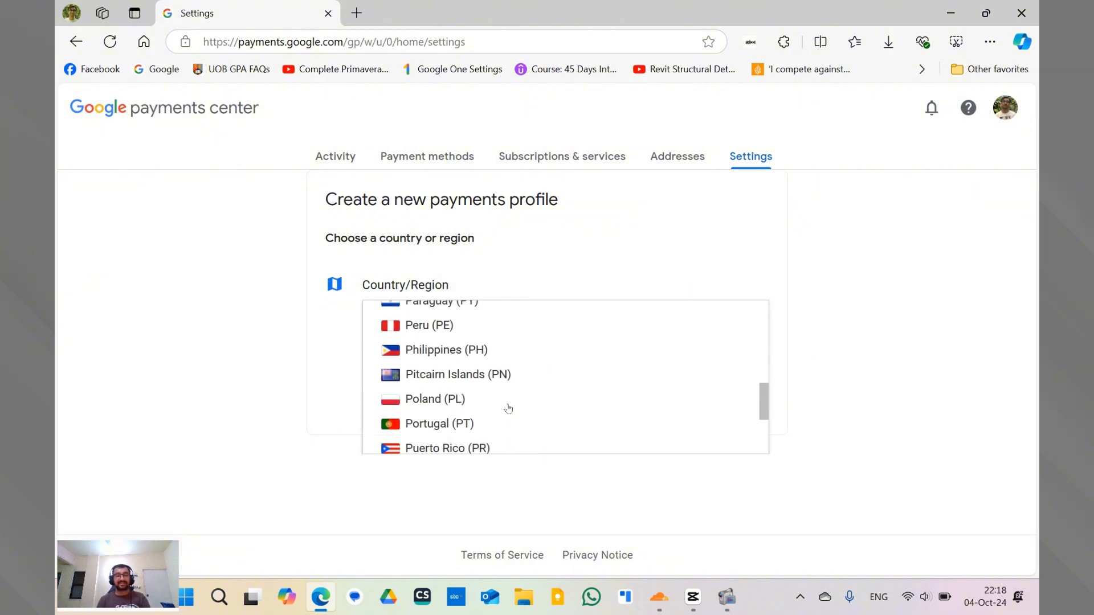
scroll(down, 3)
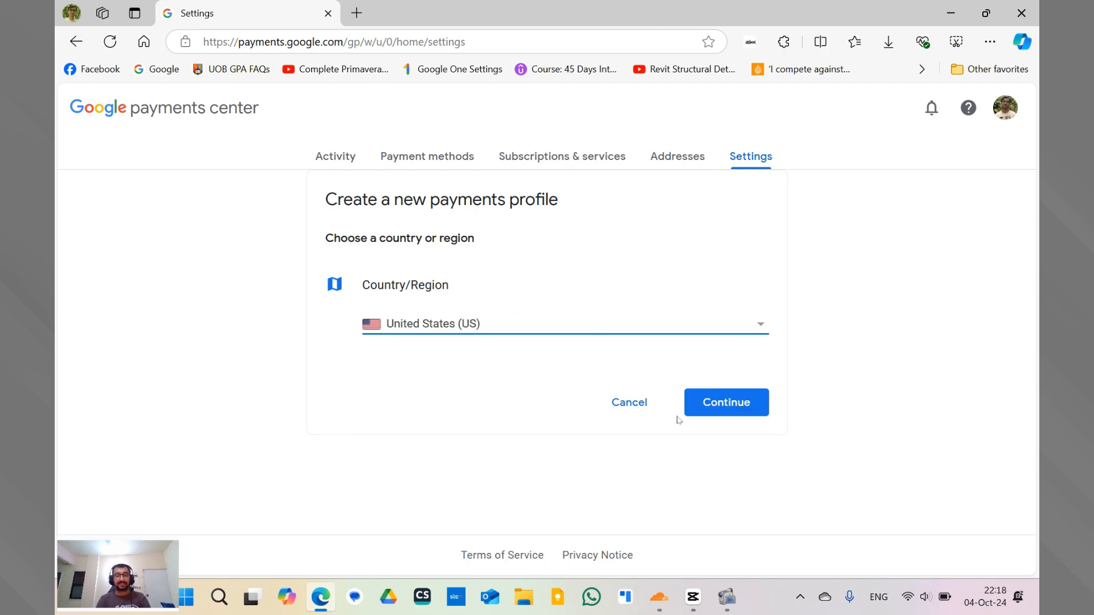
Advance to the Customer Info form, review the address fields, then cancel the profile.
click(725, 403)
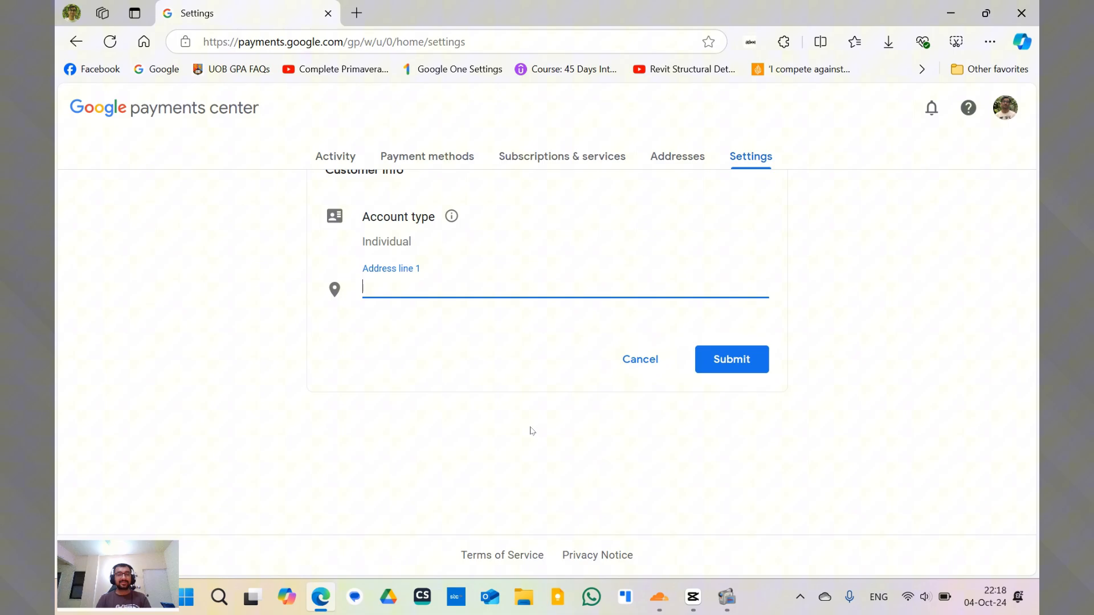
scroll(down, 3)
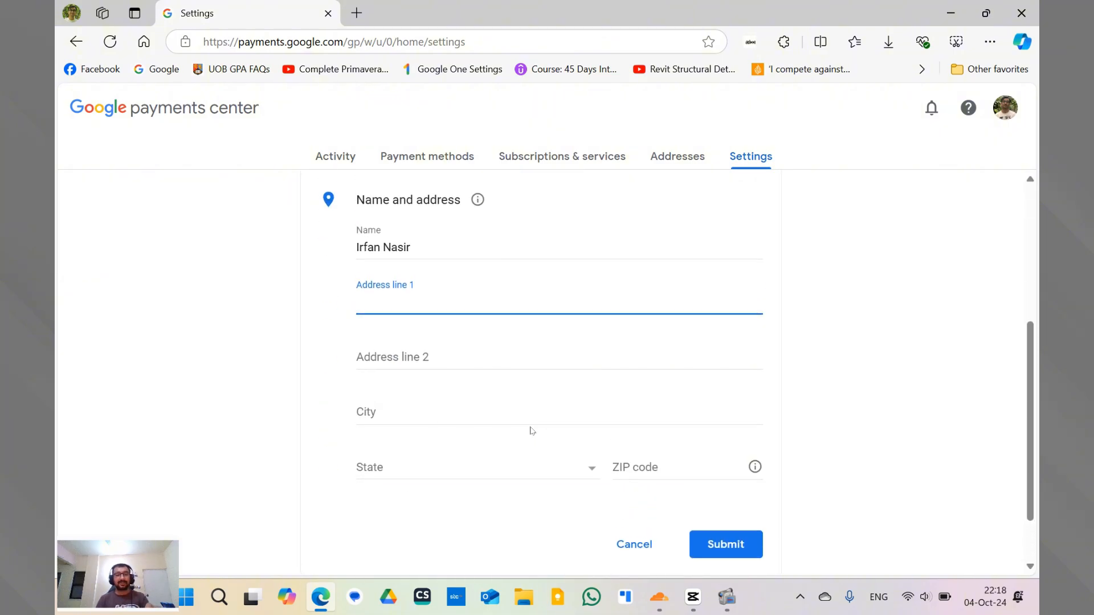
scroll(up, 3)
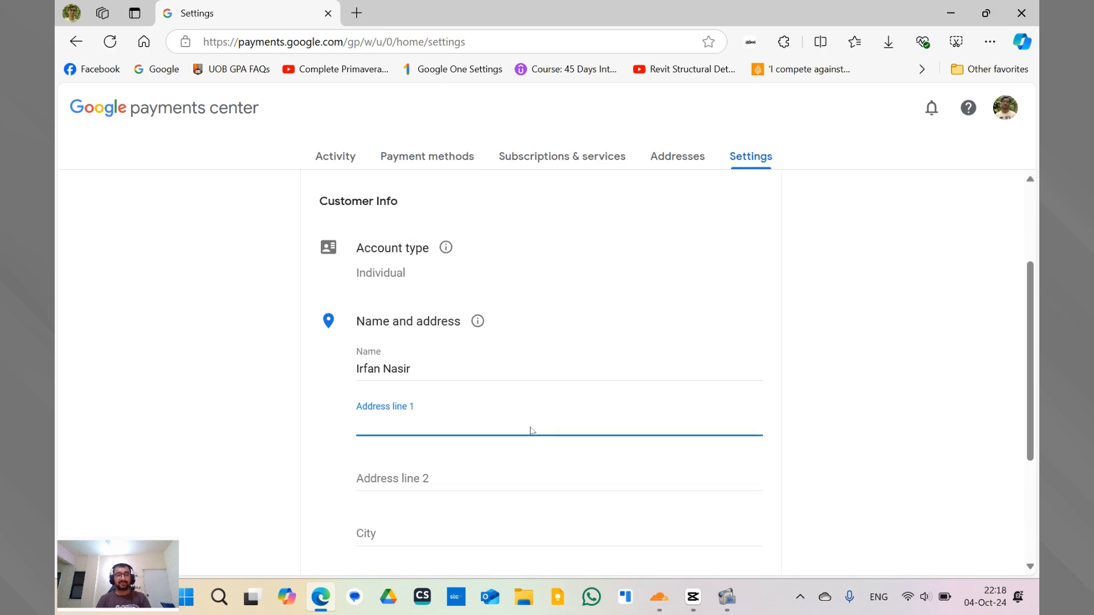
scroll(down, 3)
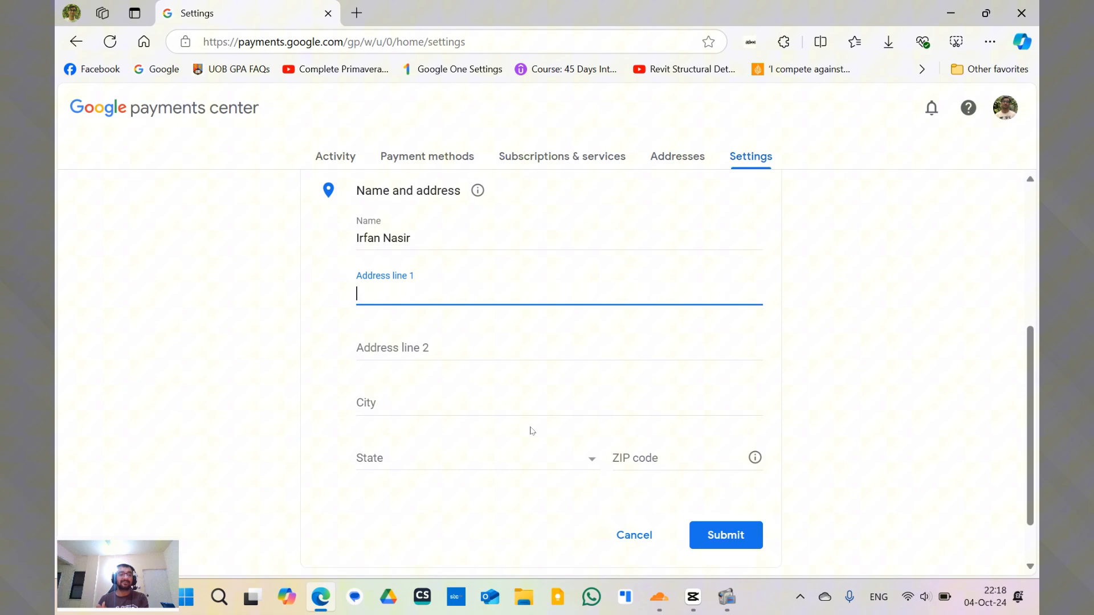
mouse_move(666, 503)
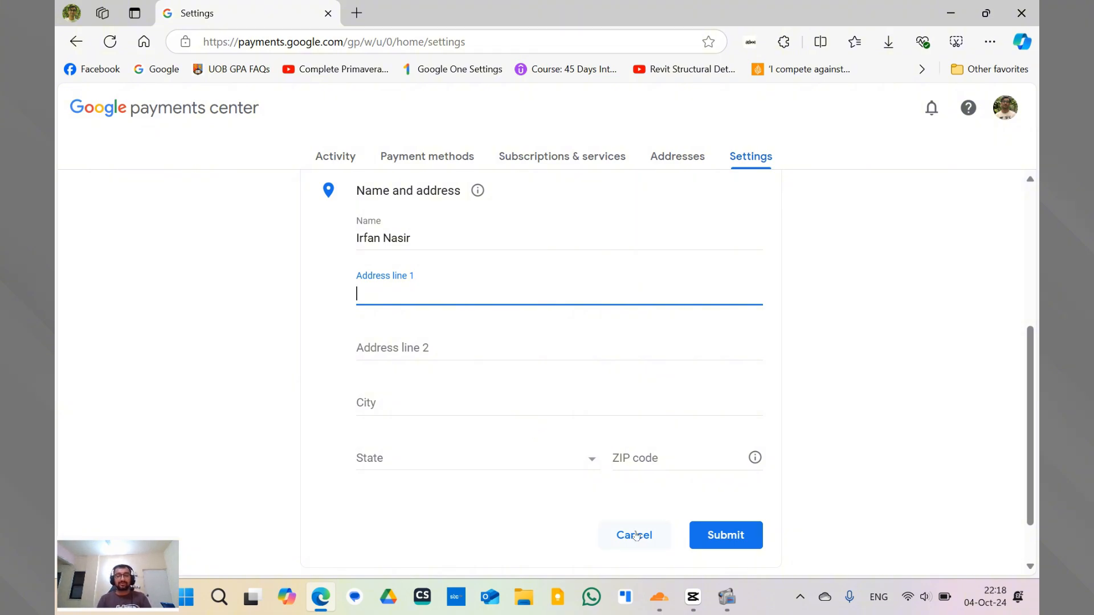
click(633, 535)
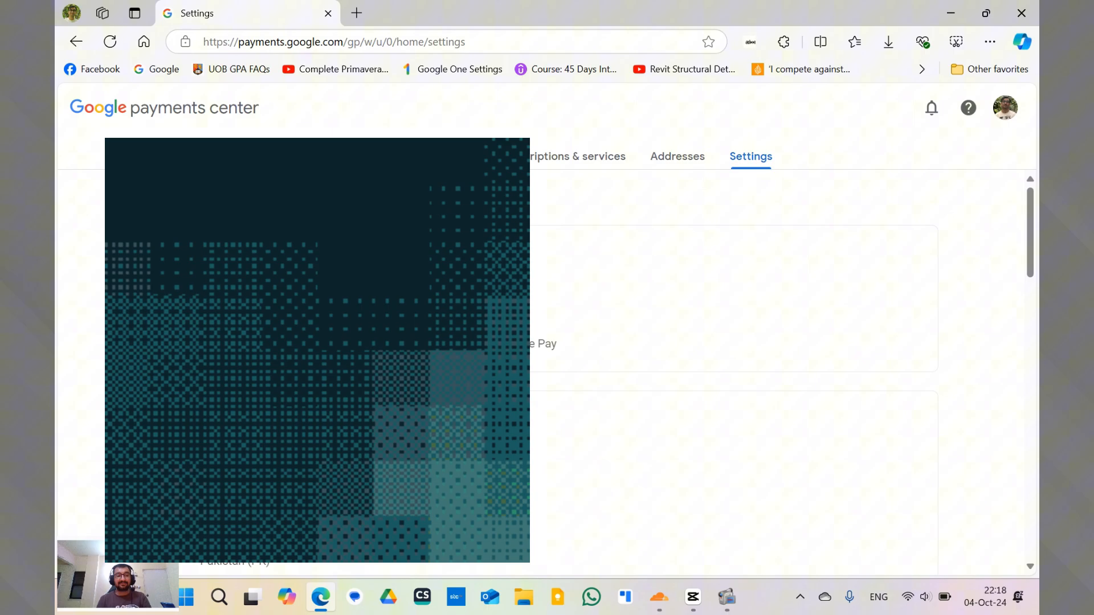
Scroll to Payments profile status and bring up the 'Closing your payments profile' dialog.
scroll(down, 3)
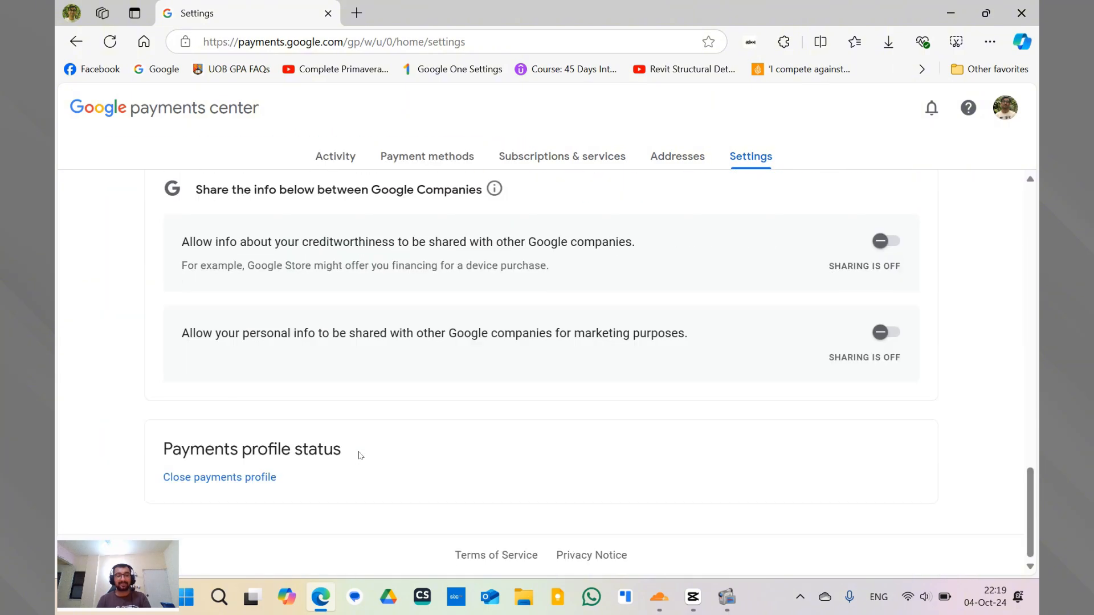
mouse_move(219, 481)
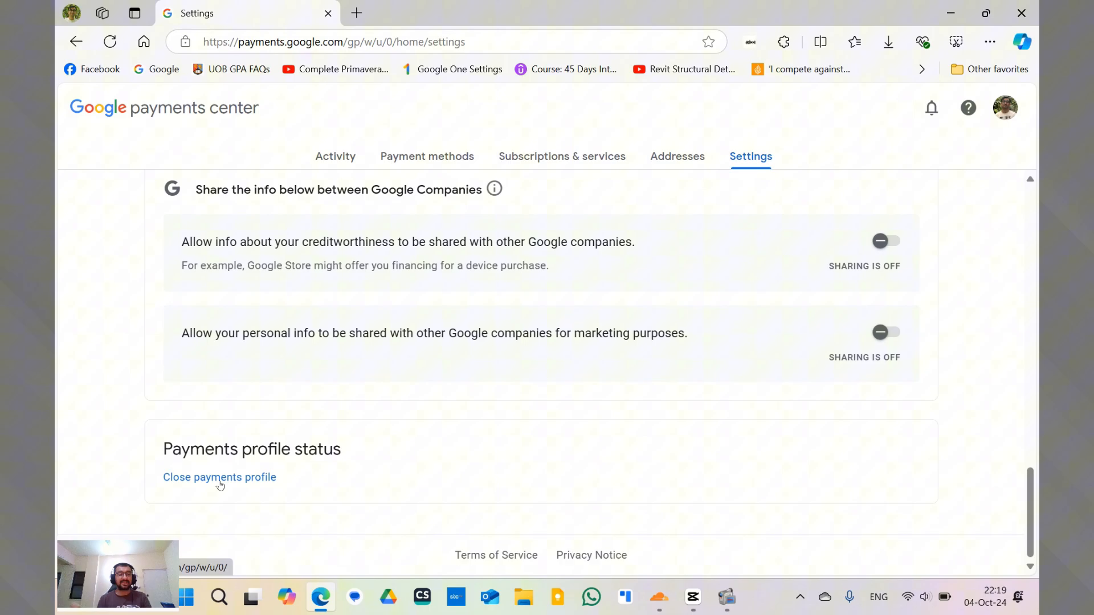
mouse_move(388, 438)
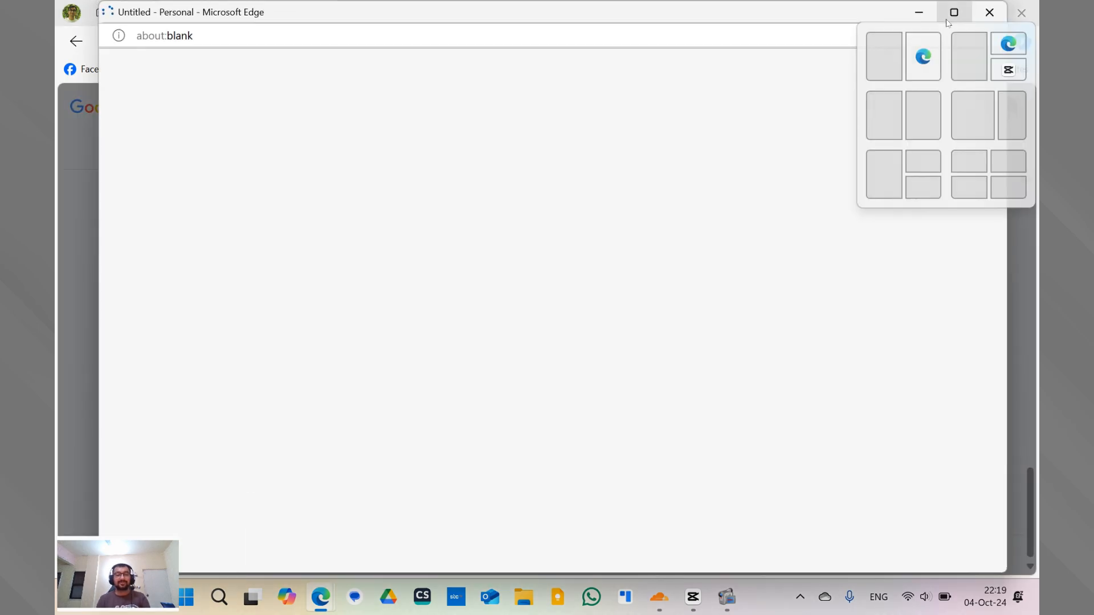
click(953, 12)
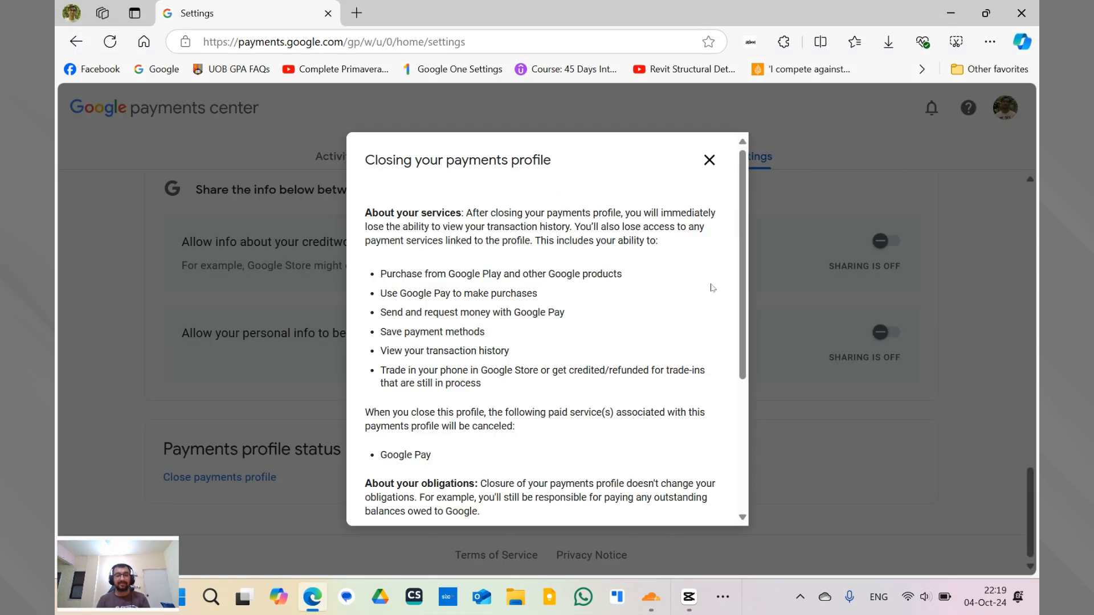
mouse_move(676, 302)
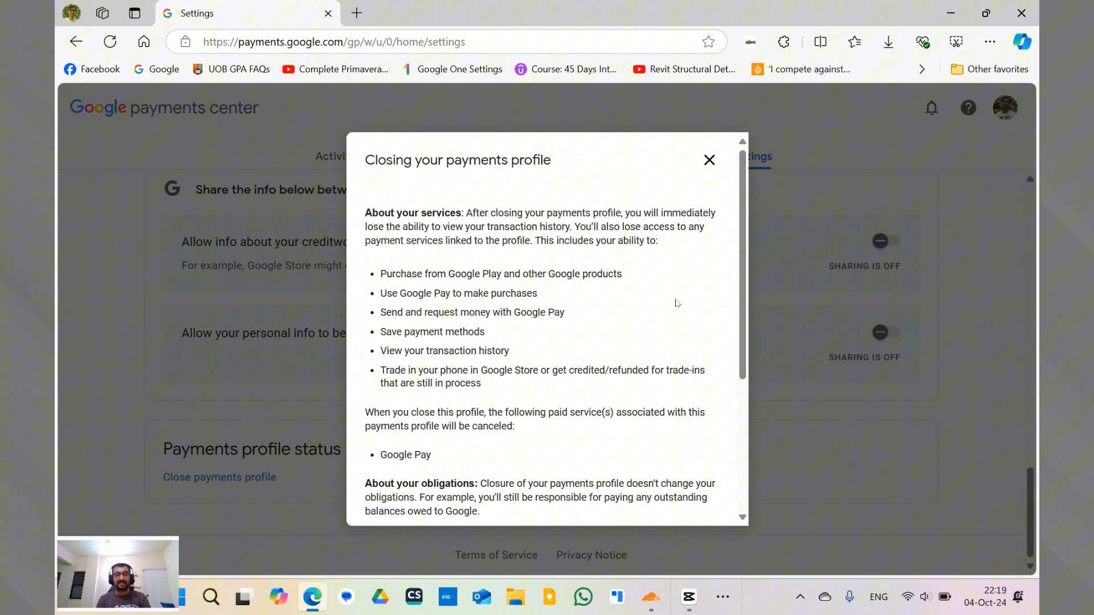
Cancel the 'Closing your payments profile' dialog without selecting a reason.
scroll(down, 3)
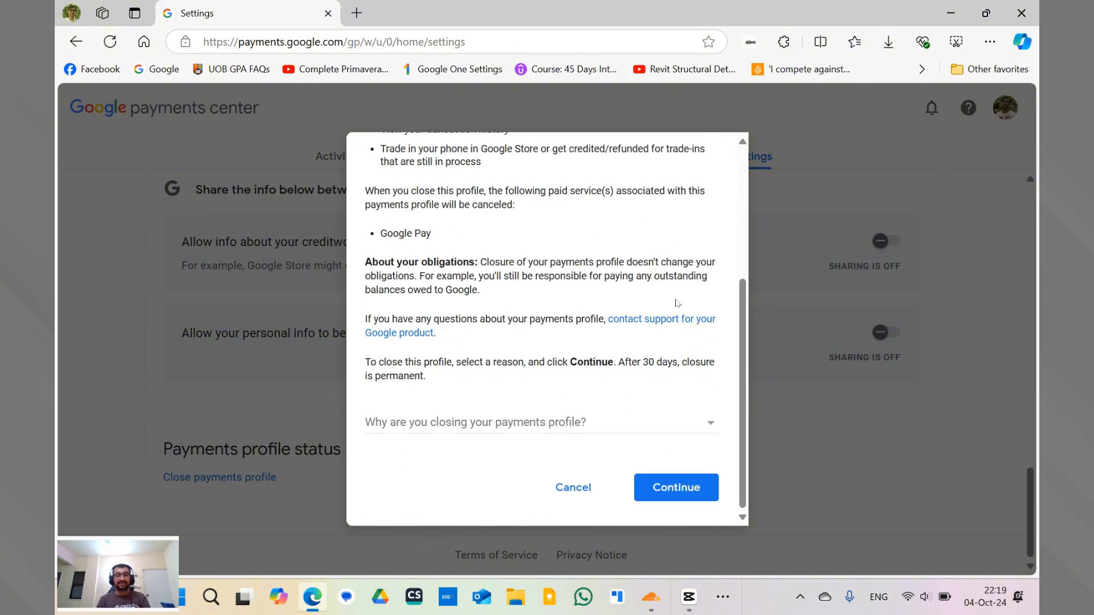
mouse_move(577, 428)
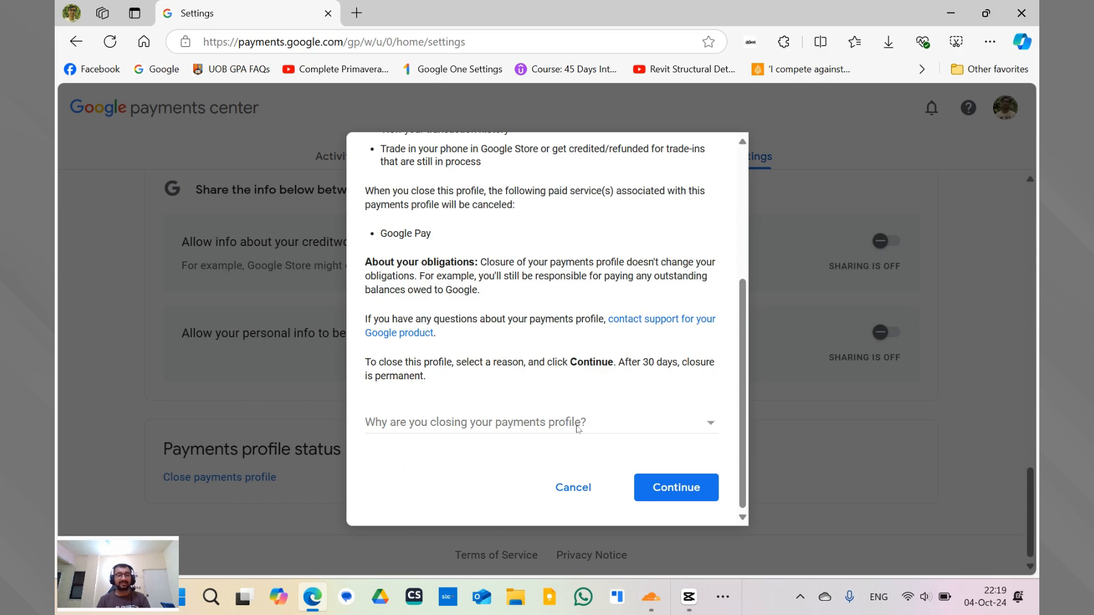
mouse_move(615, 488)
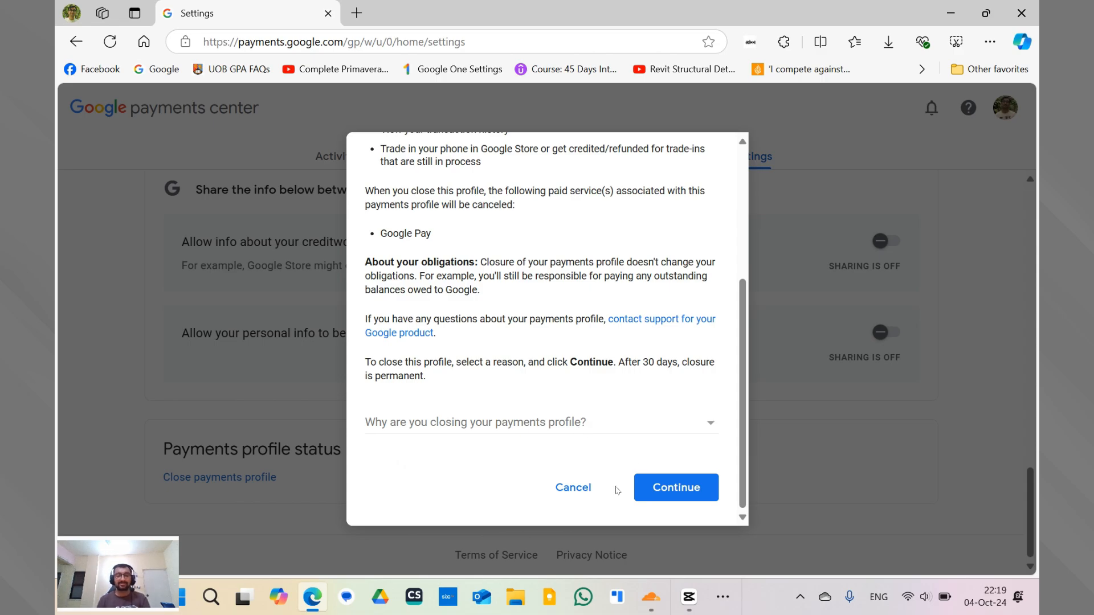
click(572, 487)
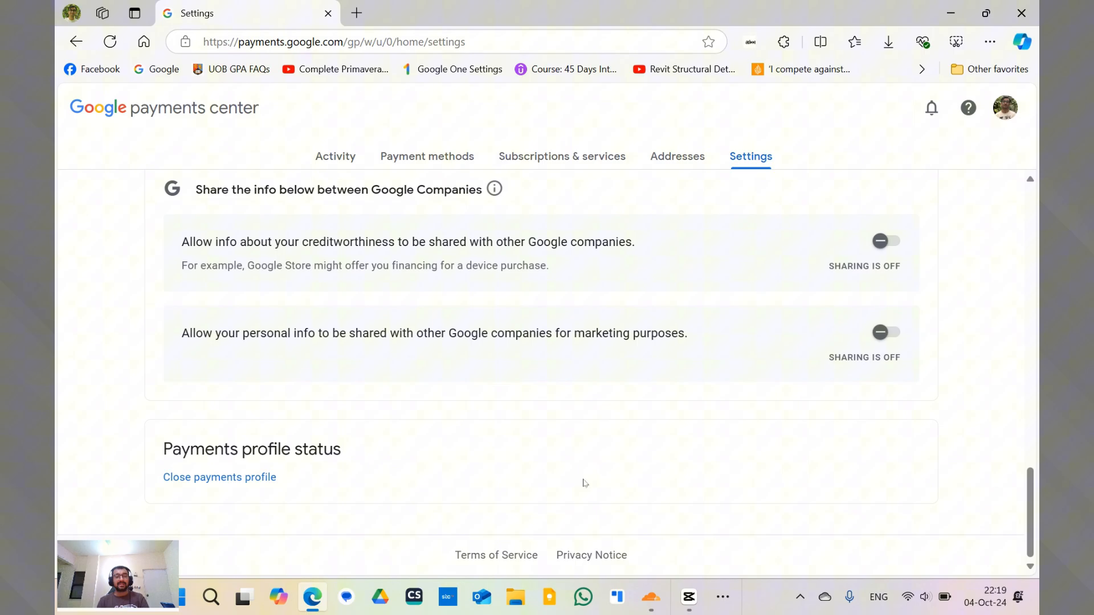
Open the Activity tab to view the empty payments activity history.
scroll(up, 3)
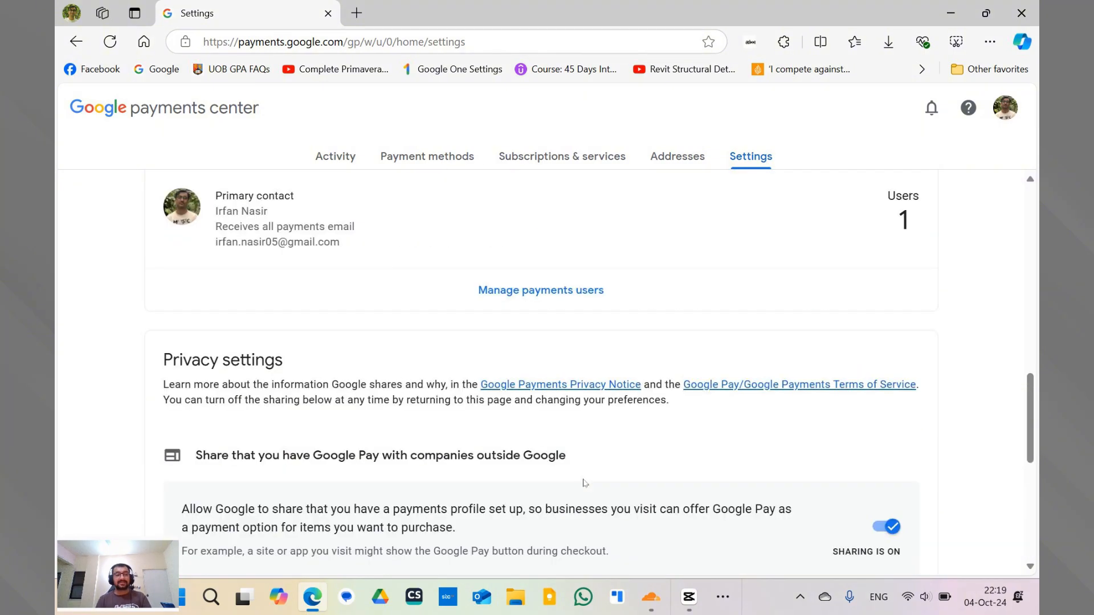
click(335, 156)
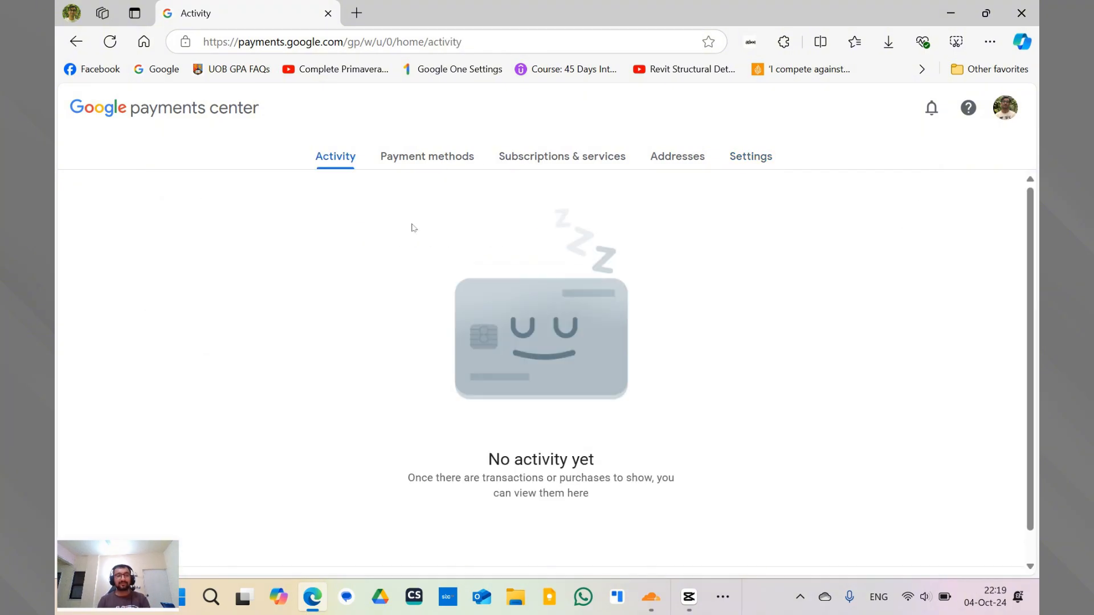
mouse_move(534, 248)
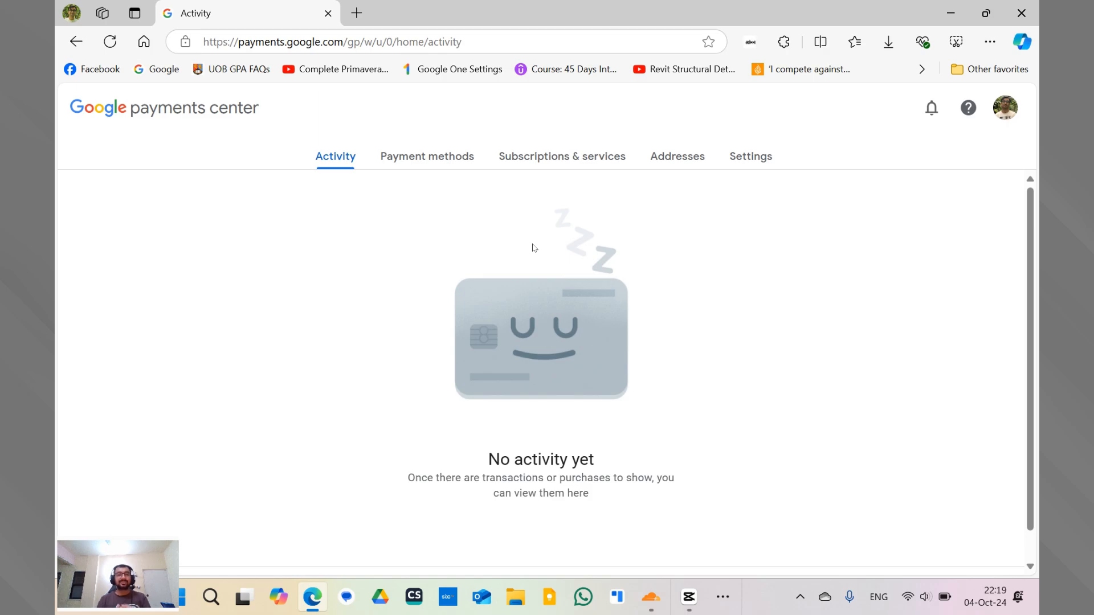